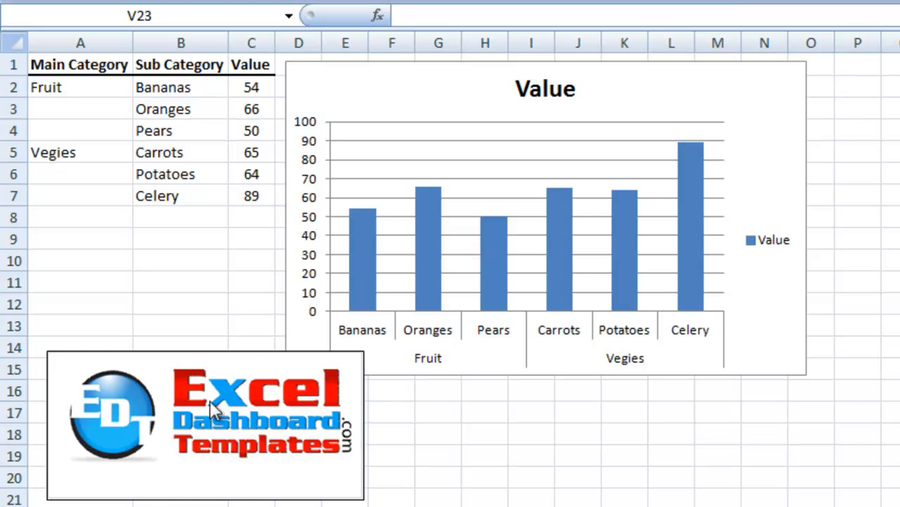
{"action": "mouse_move", "coordinate": [191, 429]}
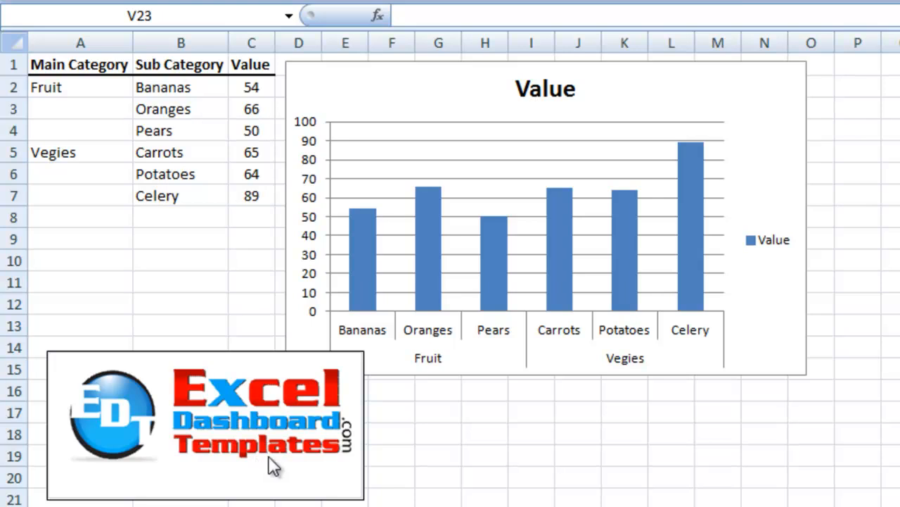
{"action": "mouse_move", "coordinate": [236, 421]}
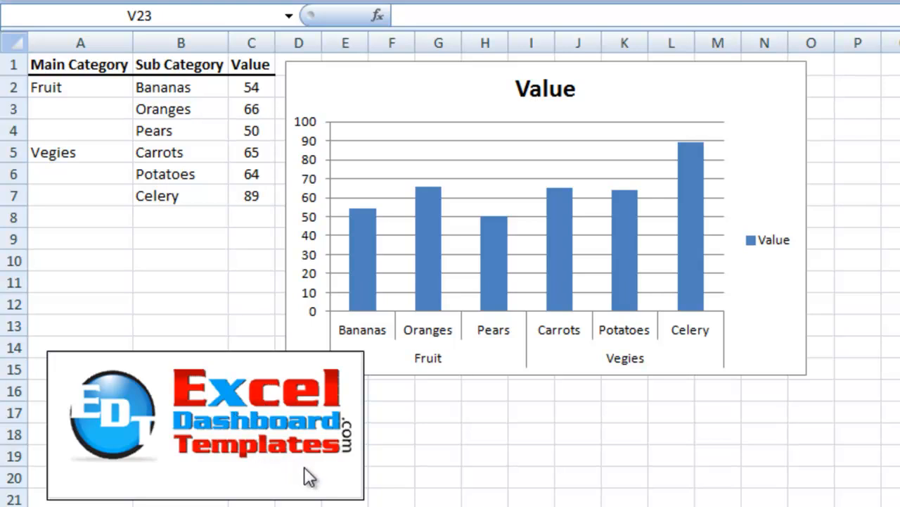
{"action": "mouse_move", "coordinate": [214, 266]}
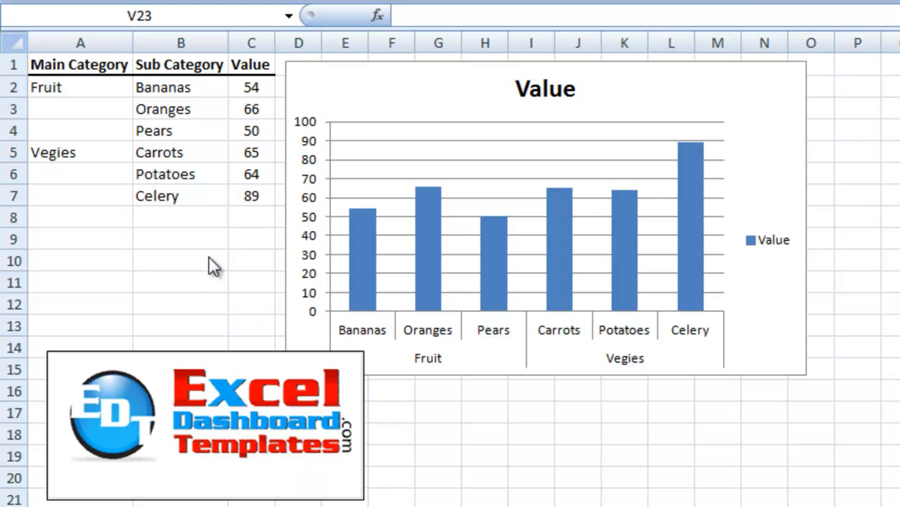
{"action": "mouse_move", "coordinate": [203, 238]}
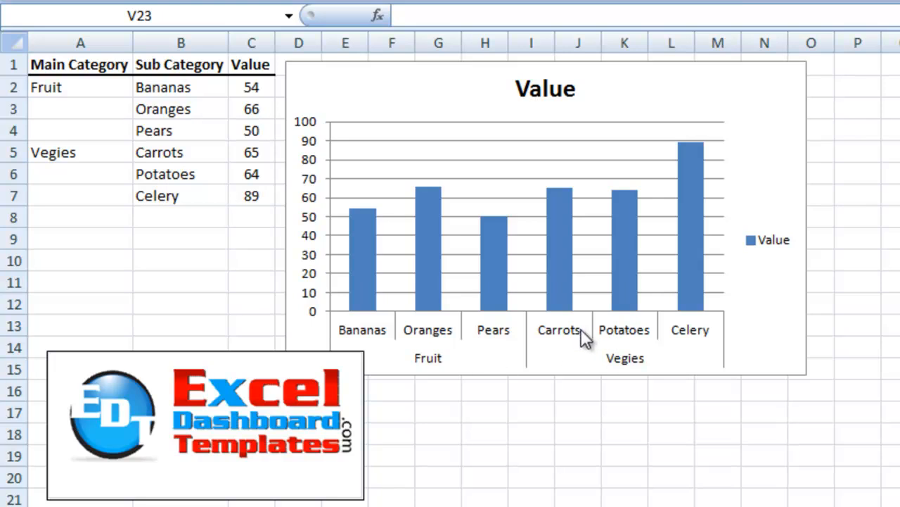
{"action": "mouse_move", "coordinate": [253, 291]}
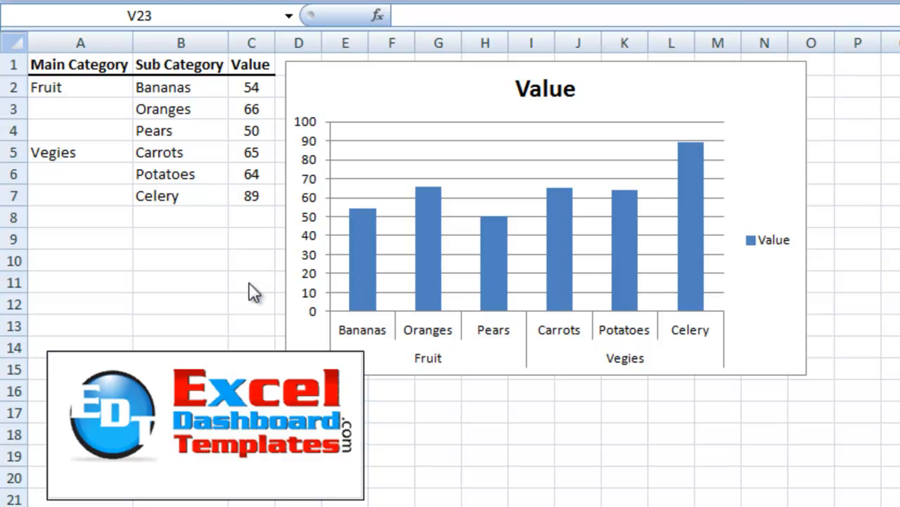
{"action": "mouse_move", "coordinate": [236, 269]}
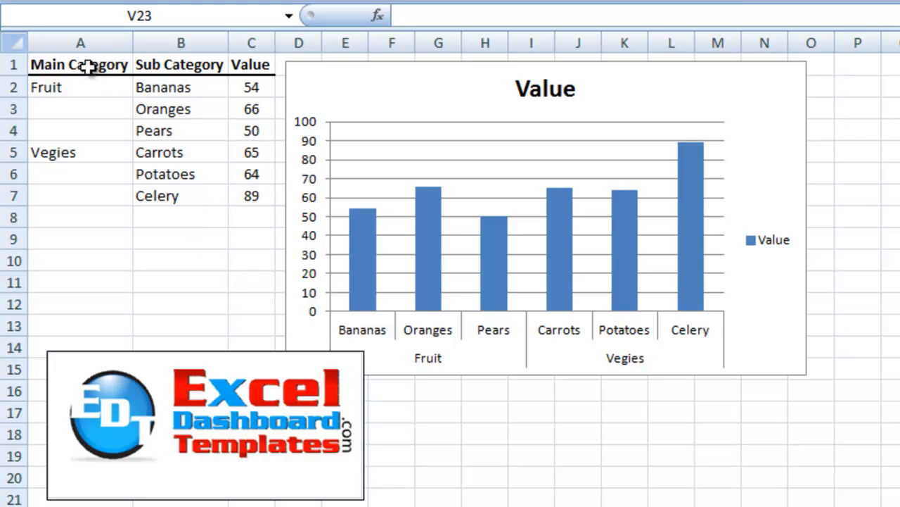
- Highlight the Bananas and Carrots-to-Celery sub-category cells, then clear the example chart from the sheet
{"action": "left_click", "coordinate": [180, 87]}
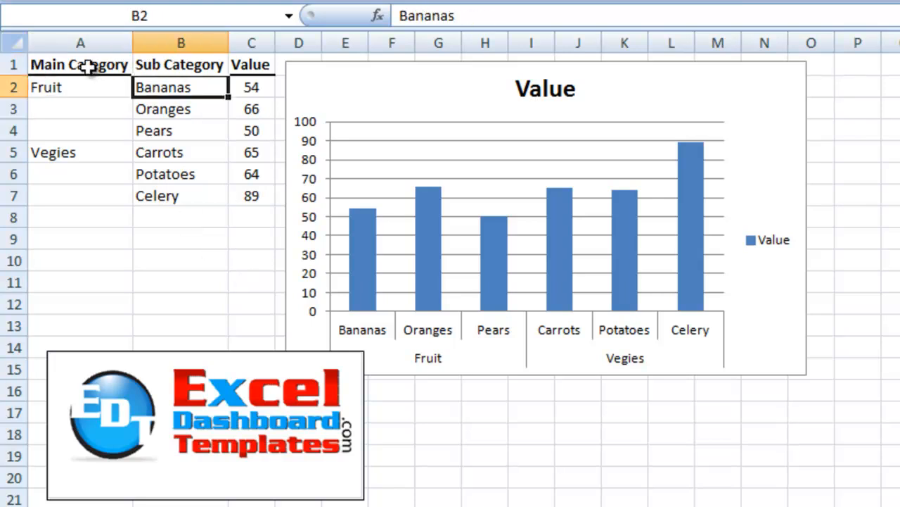
{"action": "left_click", "coordinate": [180, 152]}
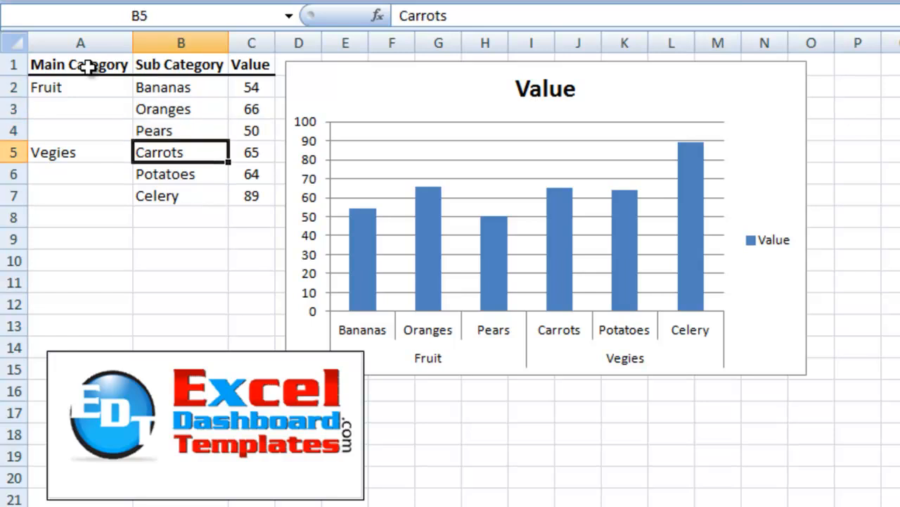
{"action": "left_click_drag", "start_coordinate": [180, 152], "coordinate": [181, 195]}
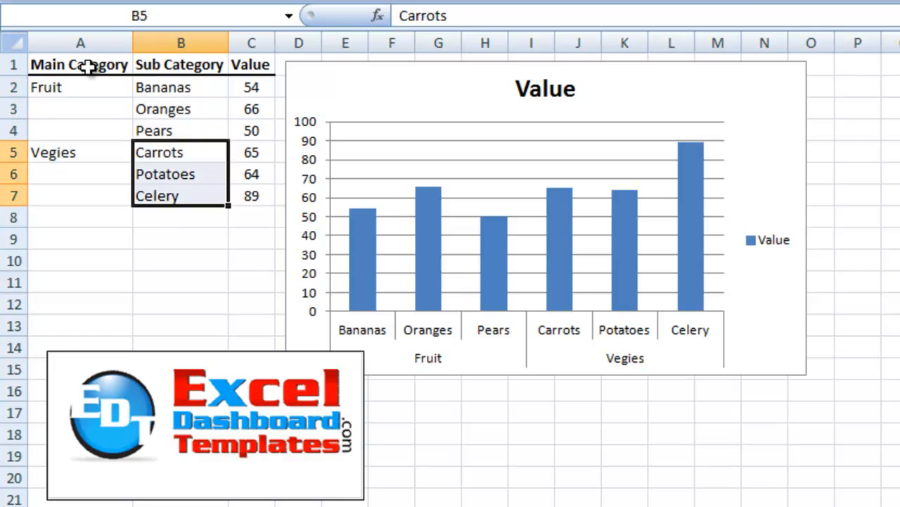
{"action": "left_click", "coordinate": [250, 152]}
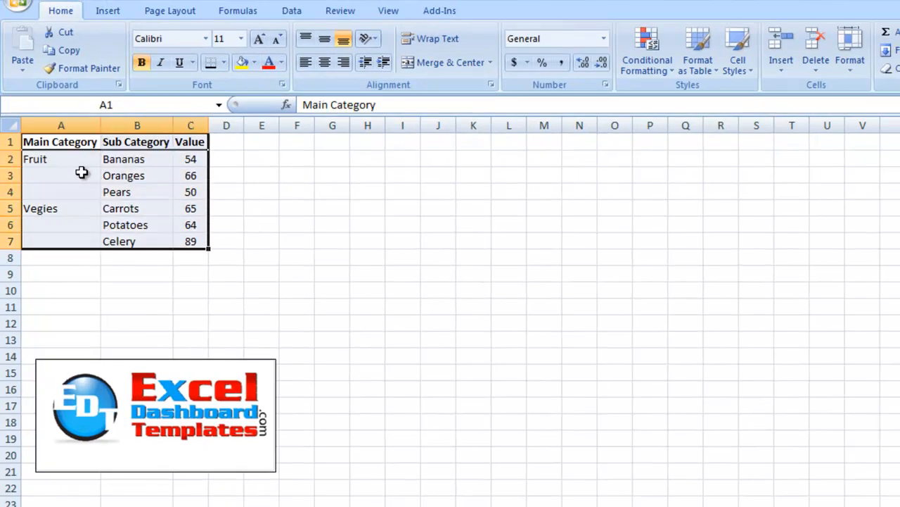
- Insert a 2-D clustered column chart of the Fruit and Vegies values
{"action": "left_click", "coordinate": [107, 9]}
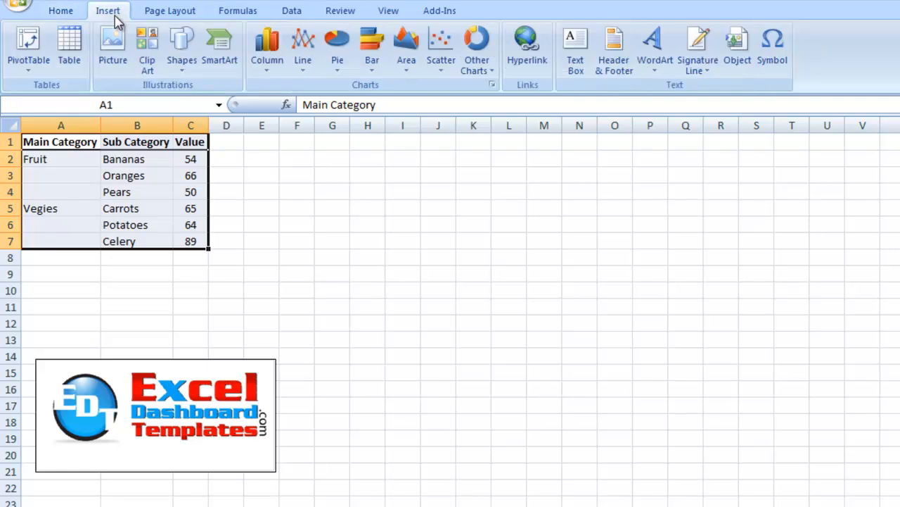
{"action": "left_click", "coordinate": [267, 43]}
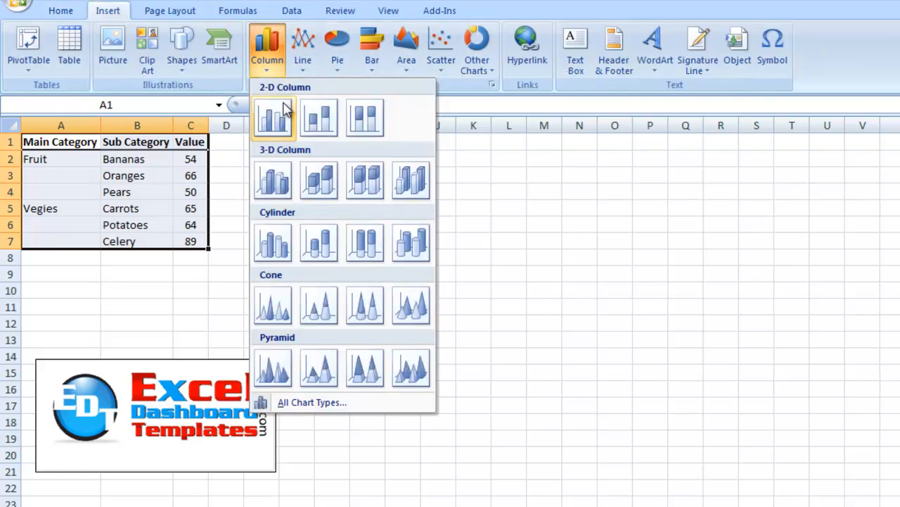
{"action": "left_click", "coordinate": [273, 118]}
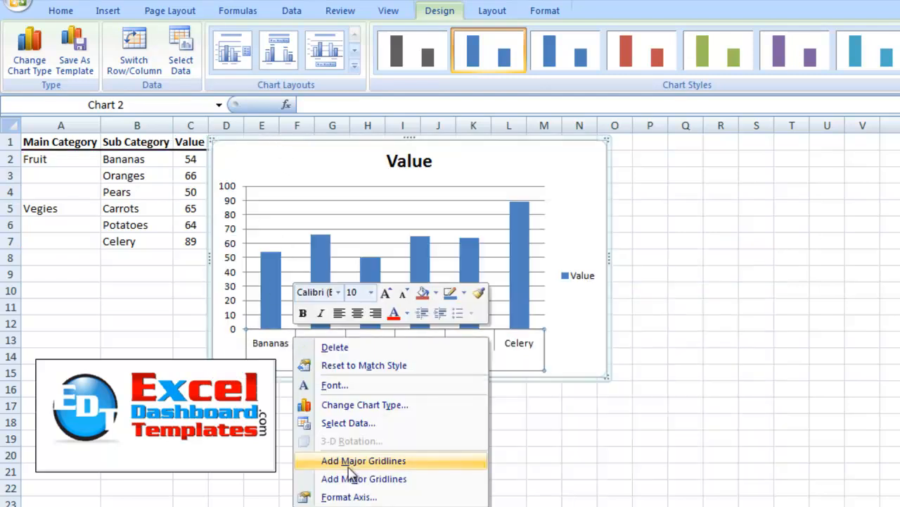
- In Format Axis, turn off Multi-level Category Labels on the horizontal axis and close the dialog
{"action": "left_click", "coordinate": [363, 460]}
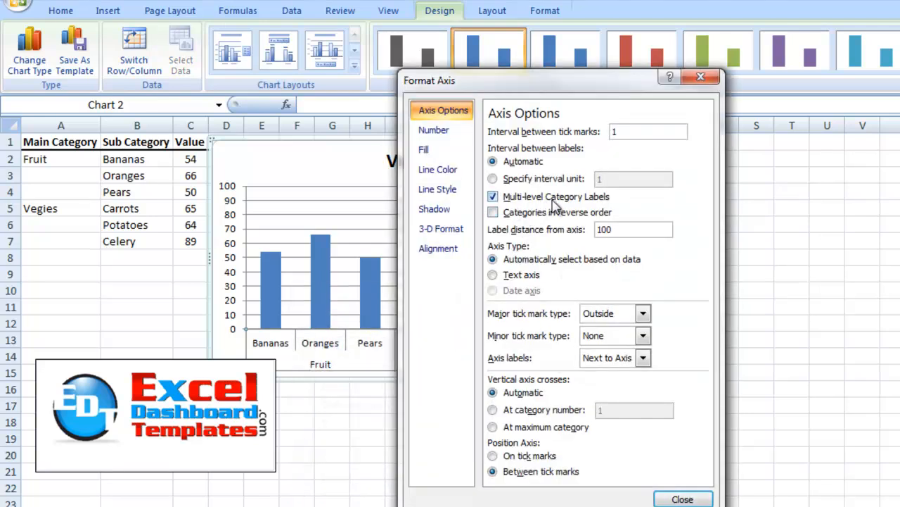
{"action": "left_click", "coordinate": [492, 197]}
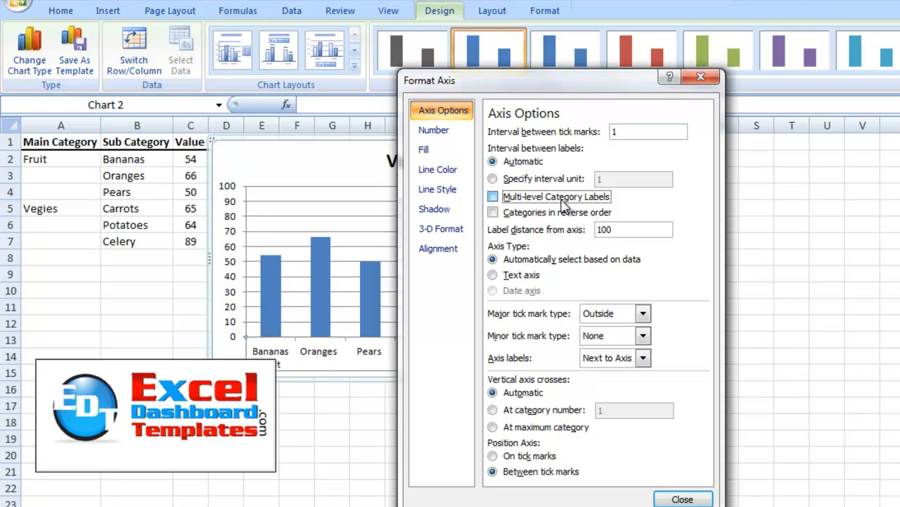
{"action": "left_click", "coordinate": [681, 498]}
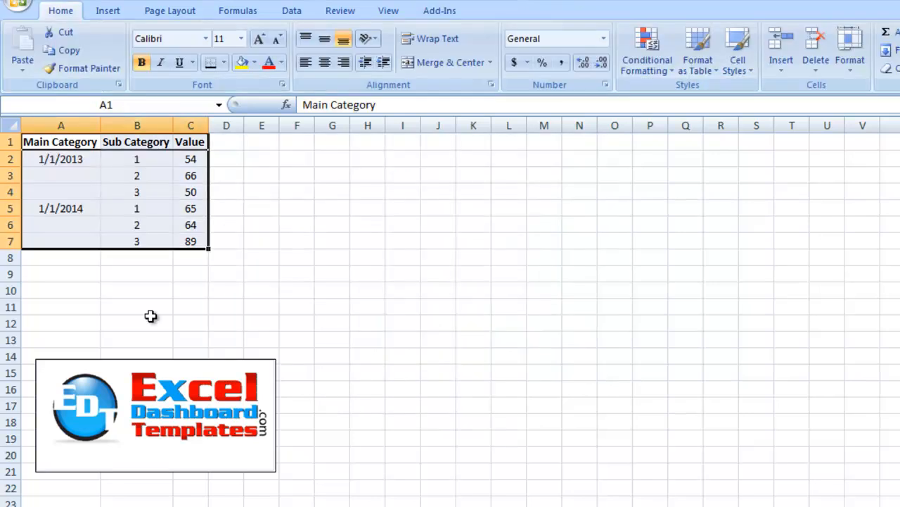
{"action": "left_click", "coordinate": [61, 140]}
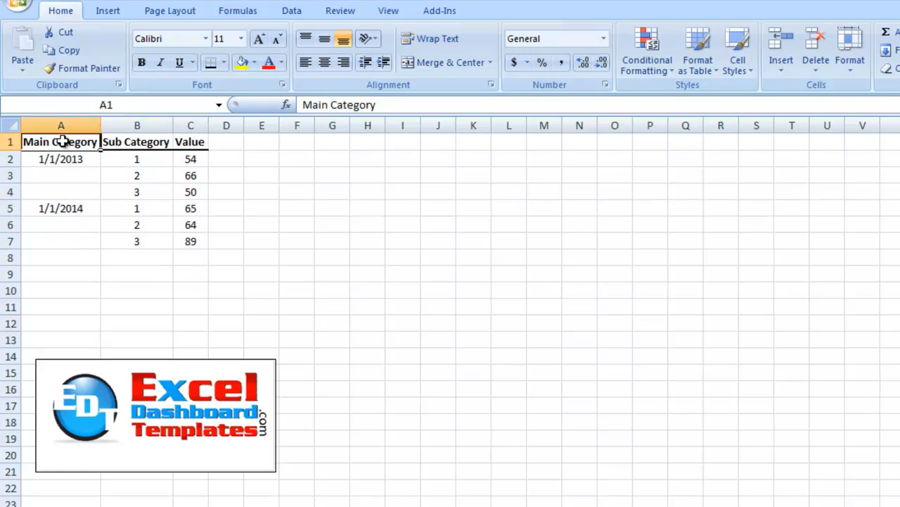
{"action": "left_click_drag", "start_coordinate": [60, 141], "coordinate": [190, 241]}
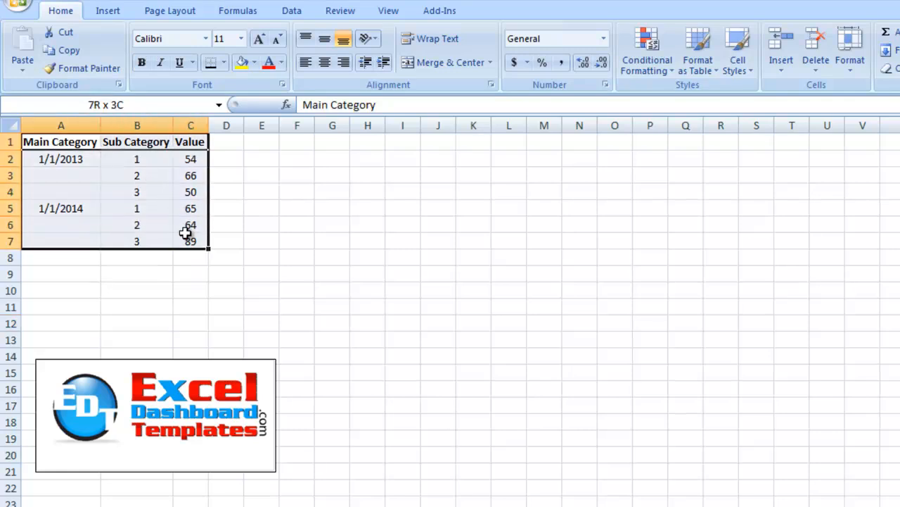
{"action": "left_click", "coordinate": [61, 158]}
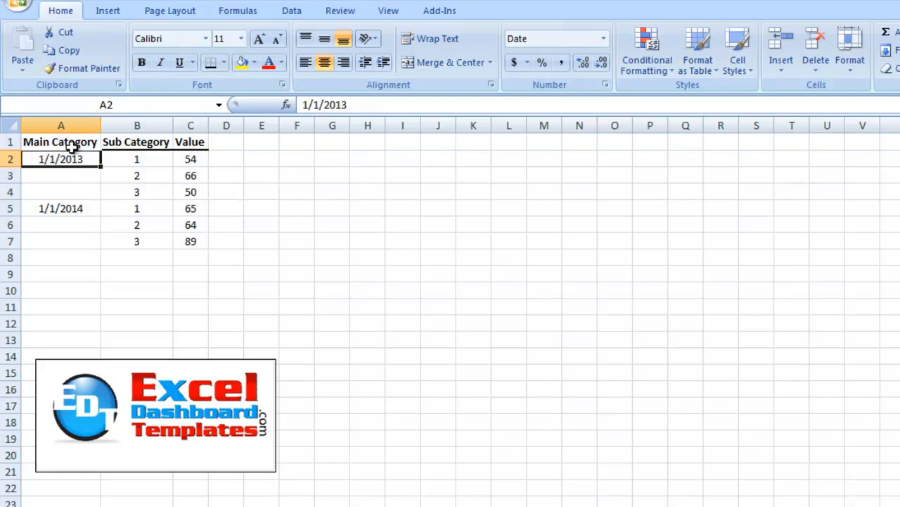
{"action": "left_click_drag", "start_coordinate": [137, 159], "coordinate": [136, 191]}
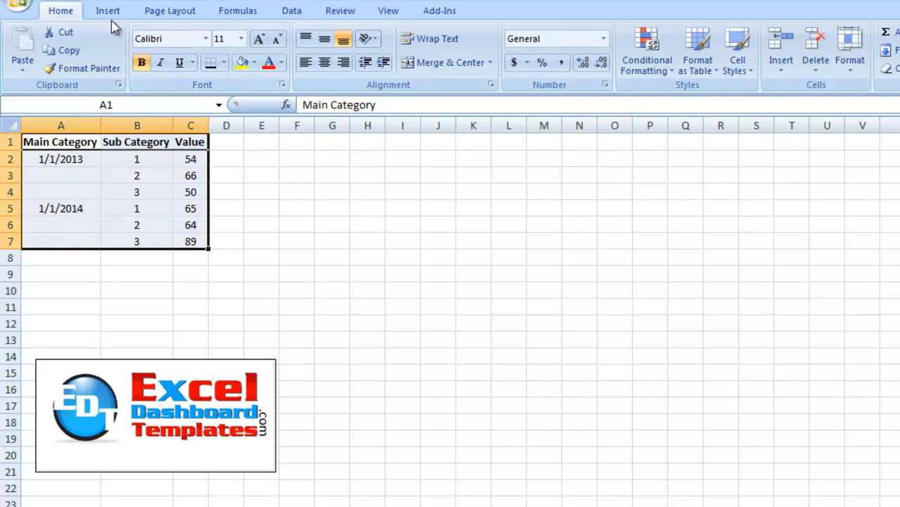
- Insert a 2-D clustered column chart of the date table and place it beside the data
{"action": "left_click", "coordinate": [267, 45]}
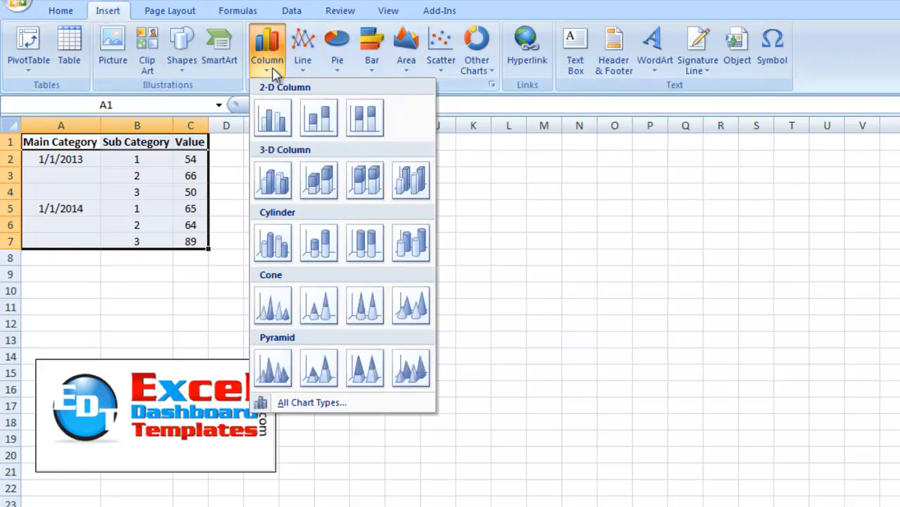
{"action": "left_click", "coordinate": [273, 118]}
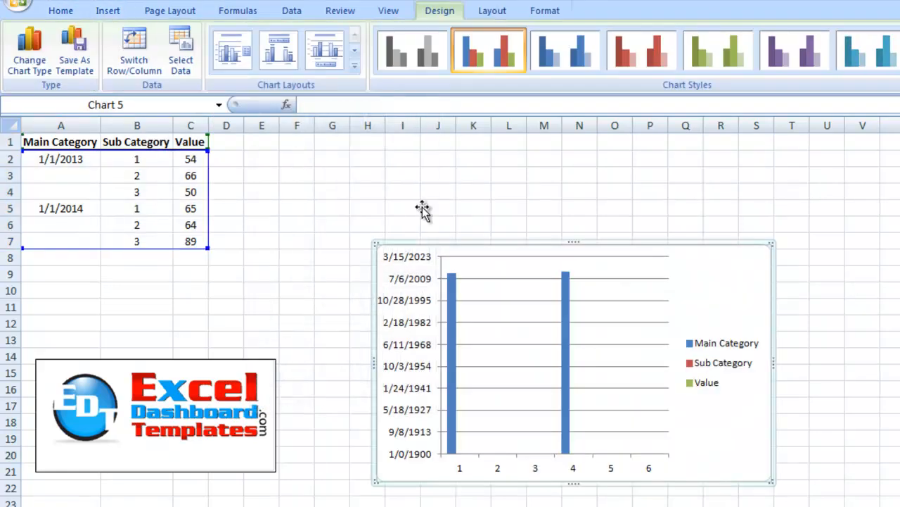
{"action": "left_click_drag", "start_coordinate": [422, 209], "coordinate": [372, 140]}
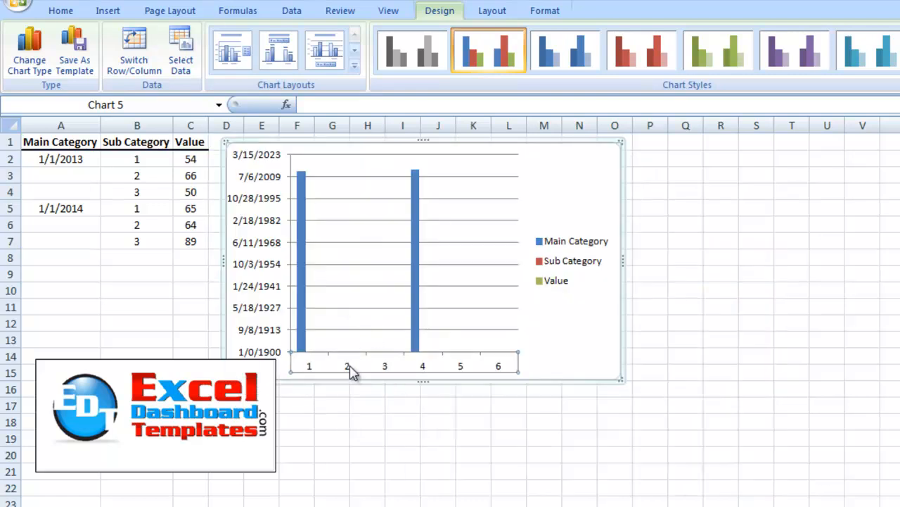
{"action": "right_click", "coordinate": [346, 366]}
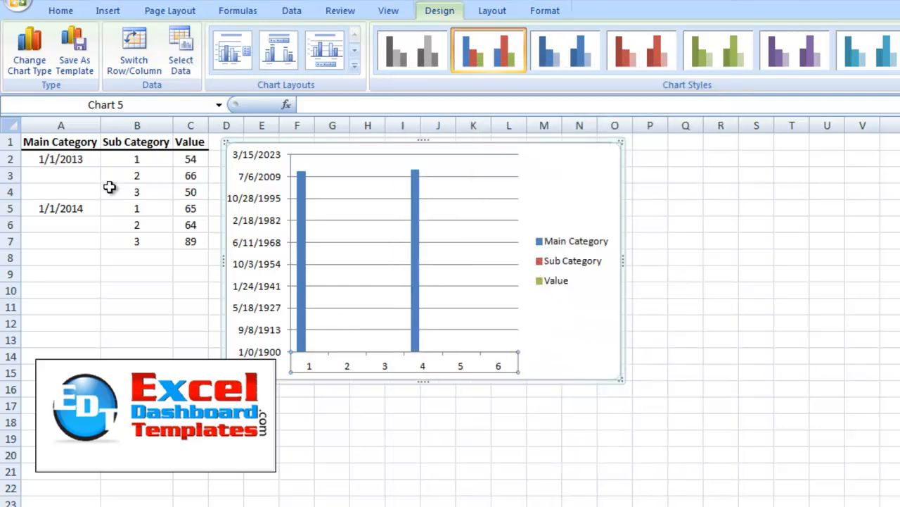
{"action": "left_click", "coordinate": [61, 157]}
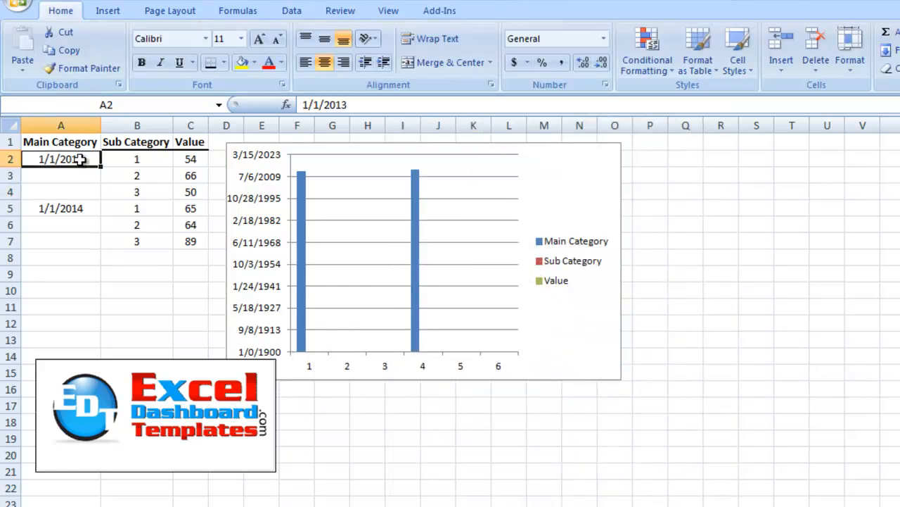
{"action": "left_click_drag", "start_coordinate": [59, 157], "coordinate": [136, 241]}
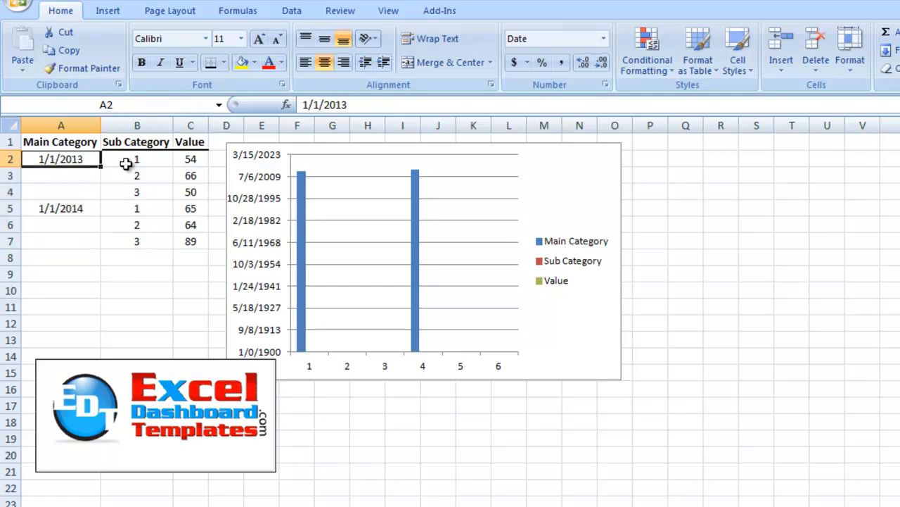
{"action": "left_click", "coordinate": [136, 158]}
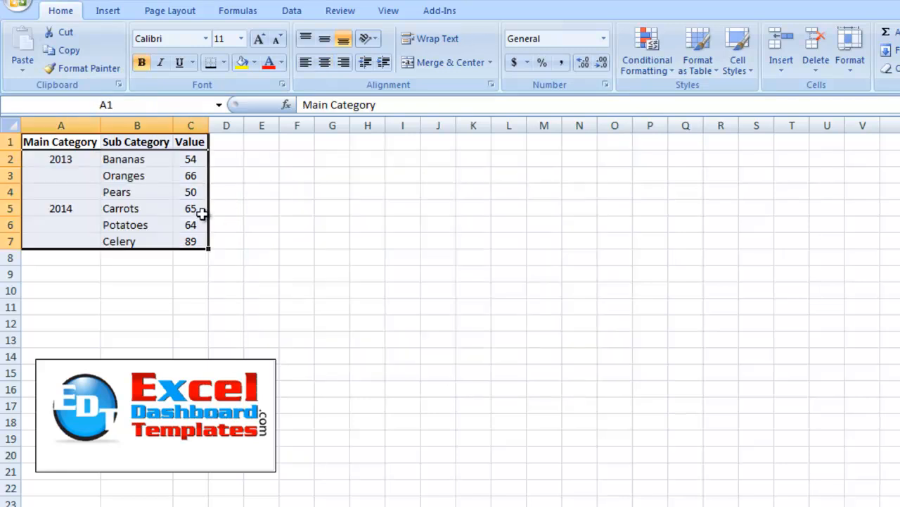
{"action": "mouse_move", "coordinate": [73, 158]}
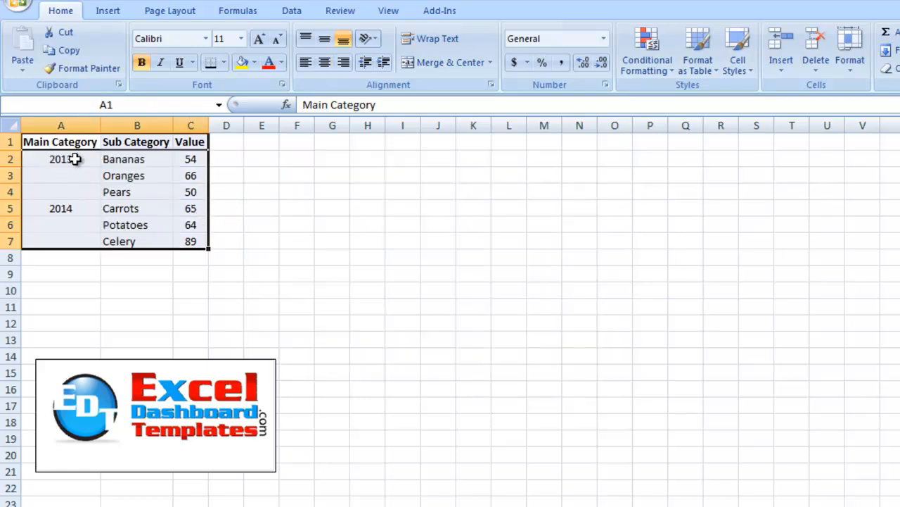
{"action": "mouse_move", "coordinate": [82, 208]}
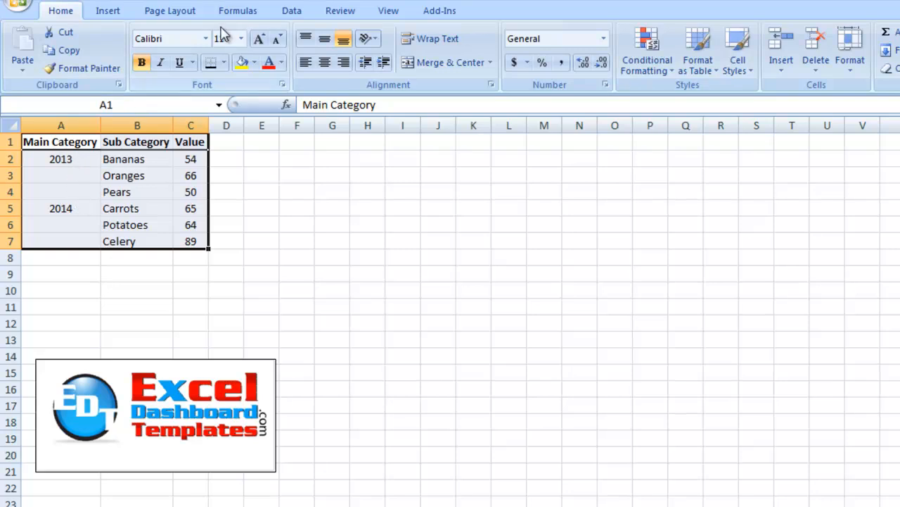
- Insert a clustered column chart grouping Bananas–Celery under 2013 and 2014, positioned next to the table
{"action": "left_click", "coordinate": [267, 45]}
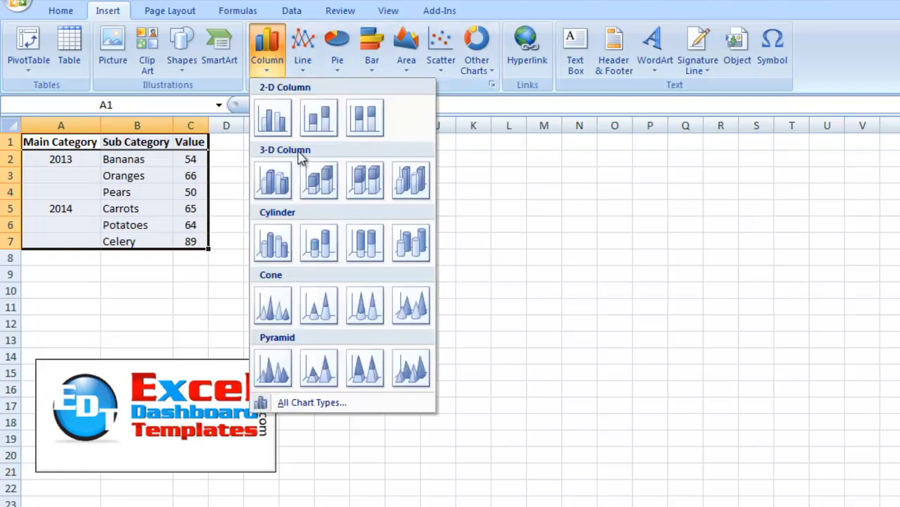
{"action": "left_click", "coordinate": [273, 119]}
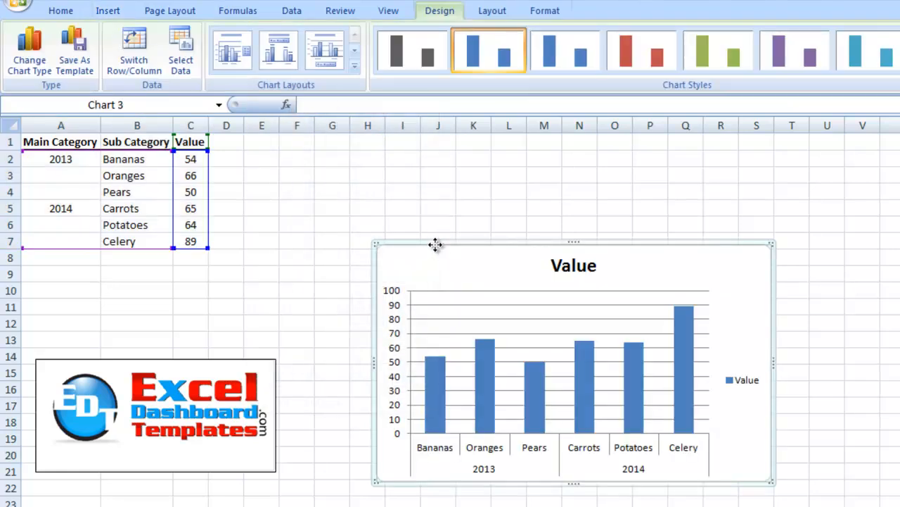
{"action": "left_click_drag", "start_coordinate": [574, 363], "coordinate": [416, 253]}
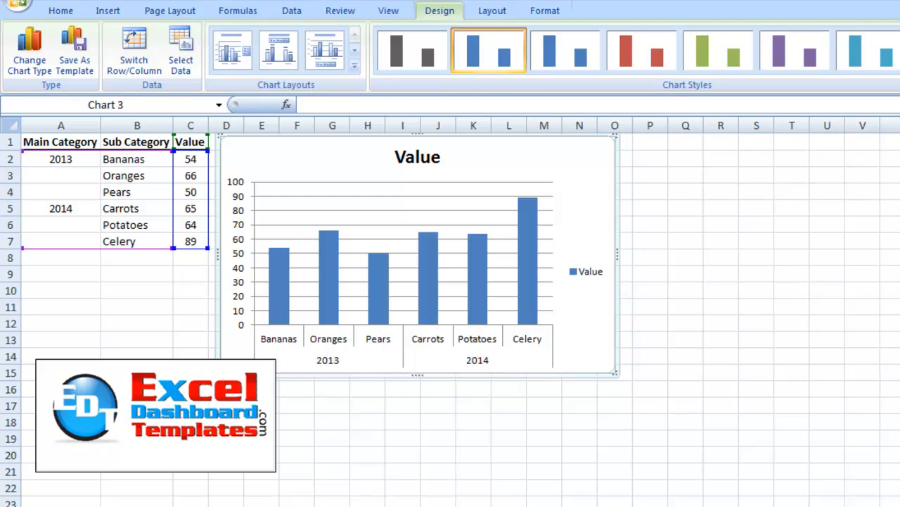
{"action": "left_click", "coordinate": [137, 157]}
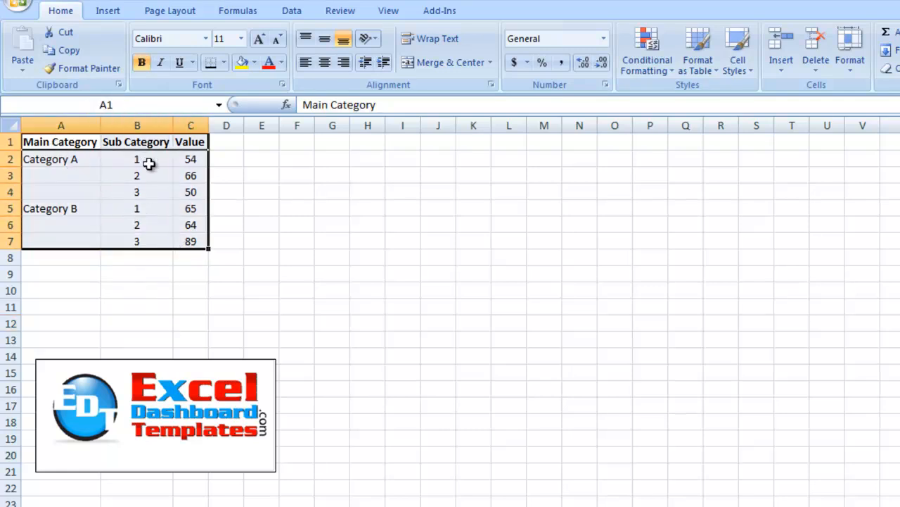
- Insert a 2-D clustered column chart of the Category A/B table, plotting numeric subcategories as series
{"action": "left_click", "coordinate": [268, 45]}
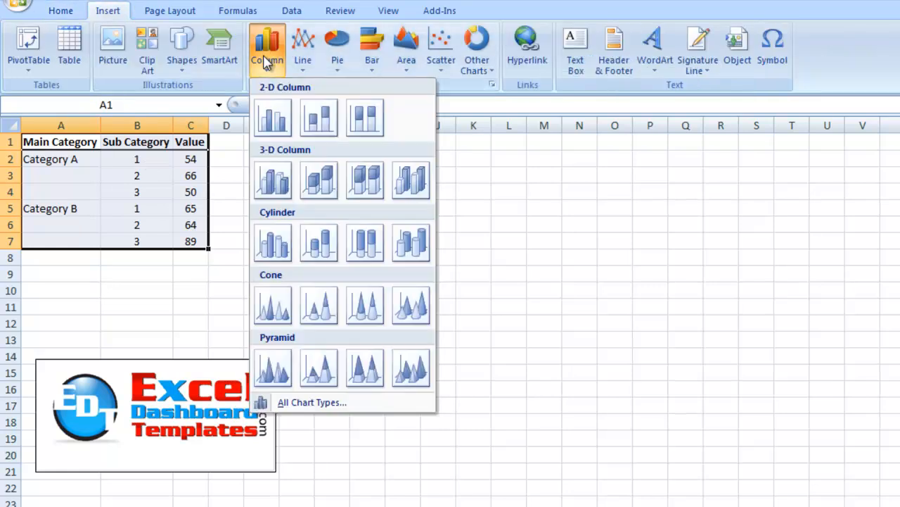
{"action": "left_click", "coordinate": [273, 119]}
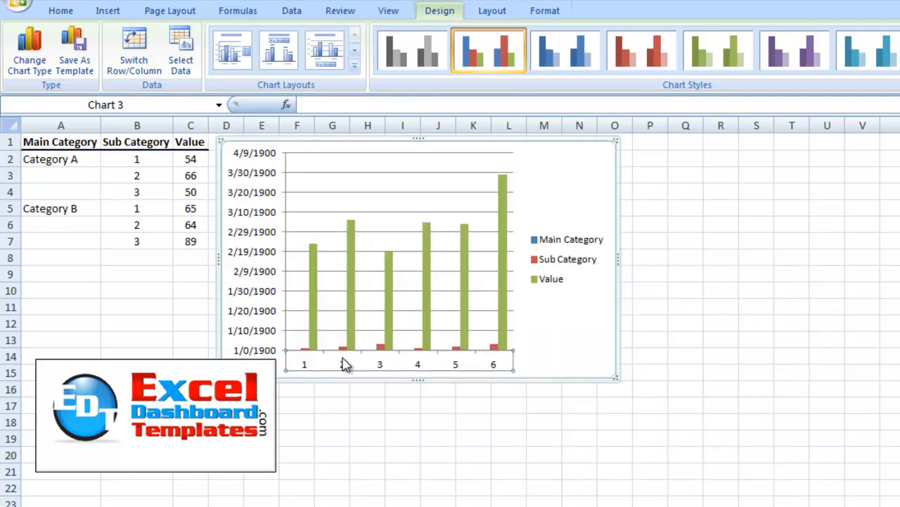
{"action": "right_click", "coordinate": [344, 363]}
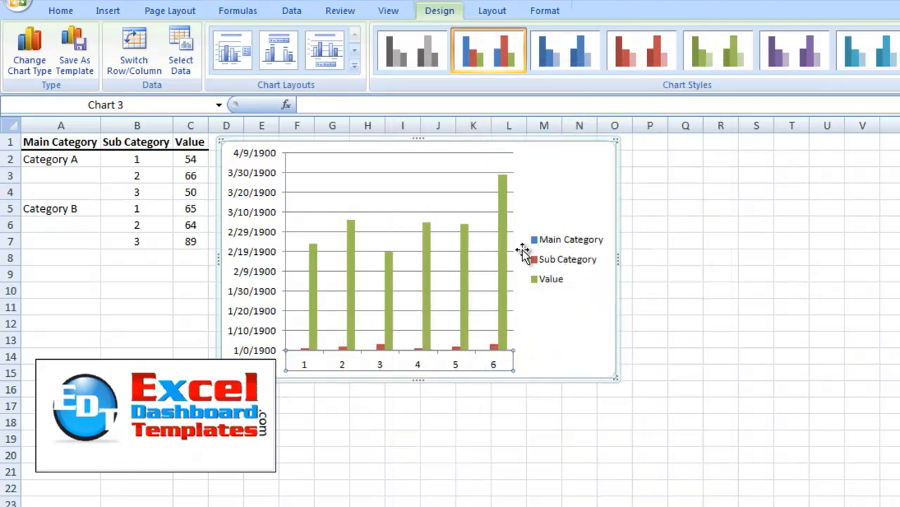
{"action": "mouse_move", "coordinate": [408, 339]}
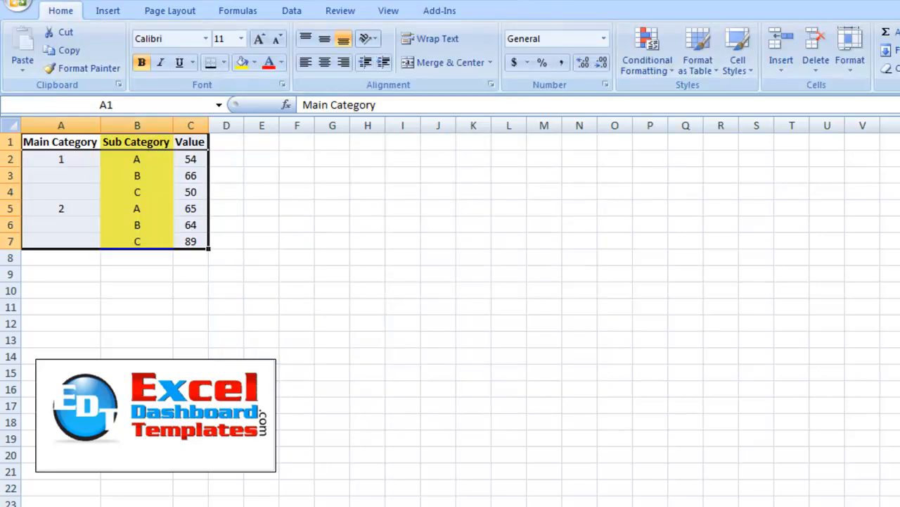
{"action": "left_click", "coordinate": [192, 322]}
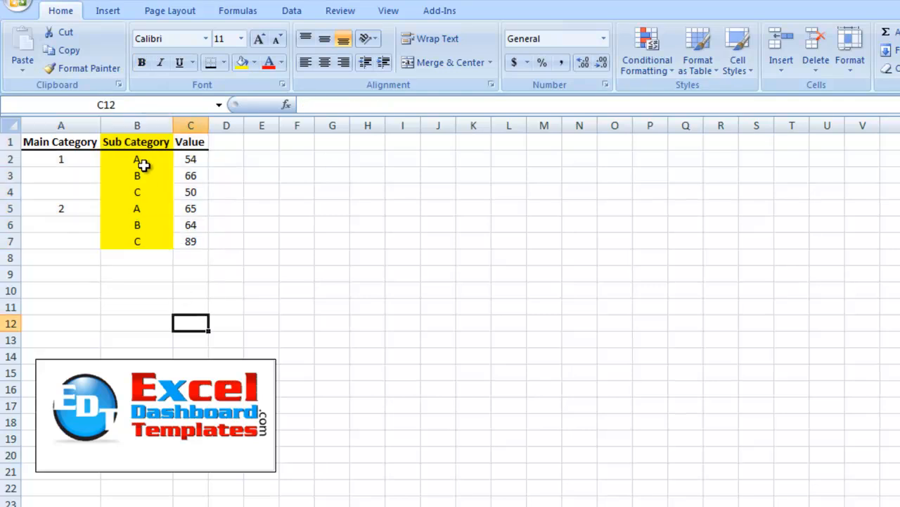
{"action": "left_click_drag", "start_coordinate": [137, 158], "coordinate": [137, 241]}
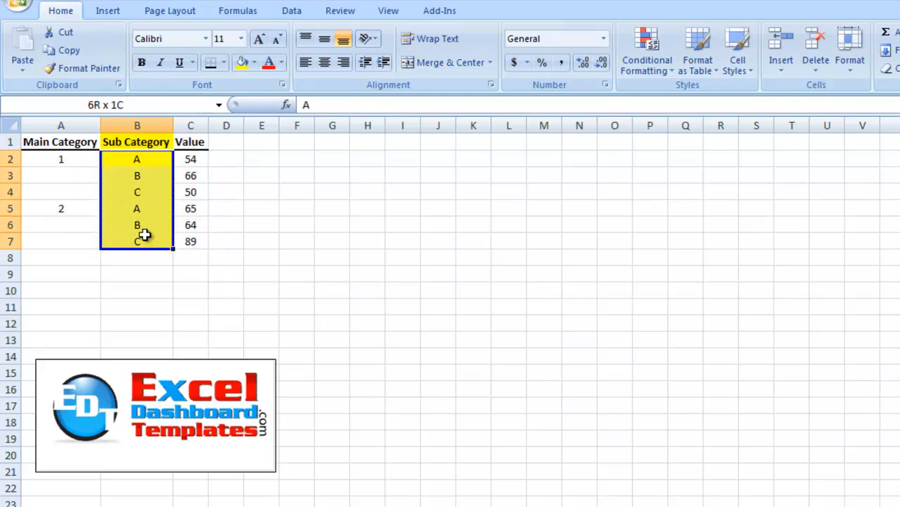
{"action": "left_click", "coordinate": [138, 242]}
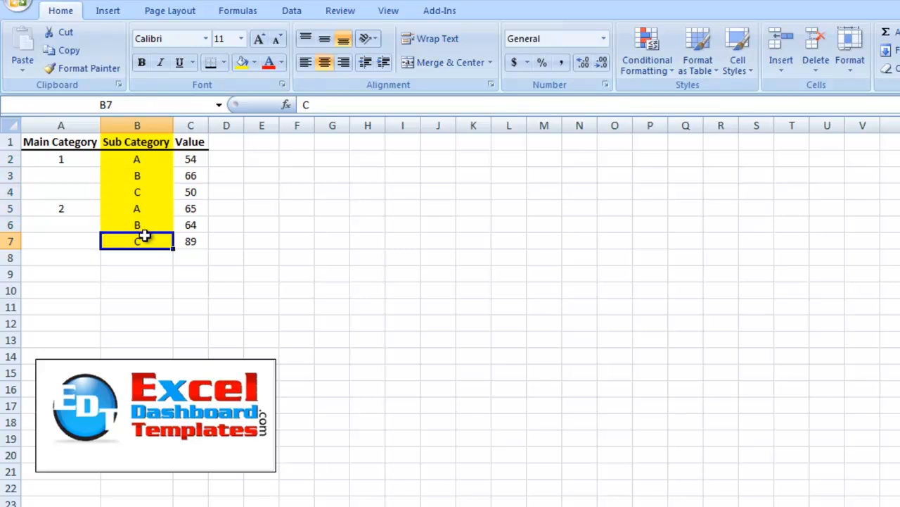
{"action": "left_click", "coordinate": [61, 157]}
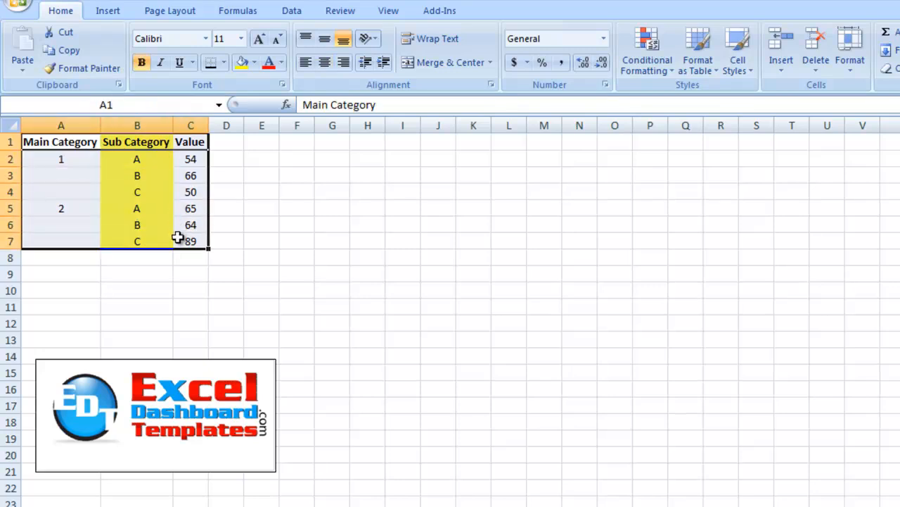
{"action": "left_click", "coordinate": [137, 174]}
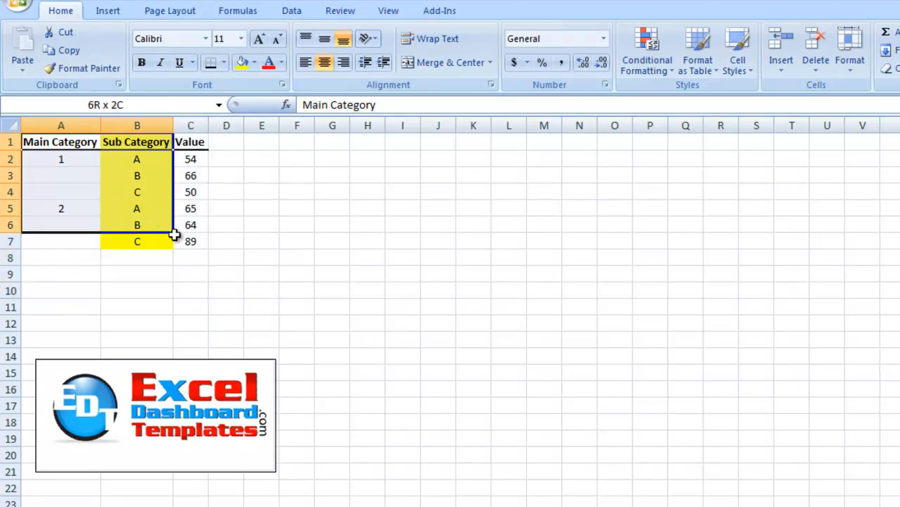
- Insert a column chart grouping A, B, C under 1 and 2, and bring up its category axis formatting
{"action": "left_click", "coordinate": [107, 10]}
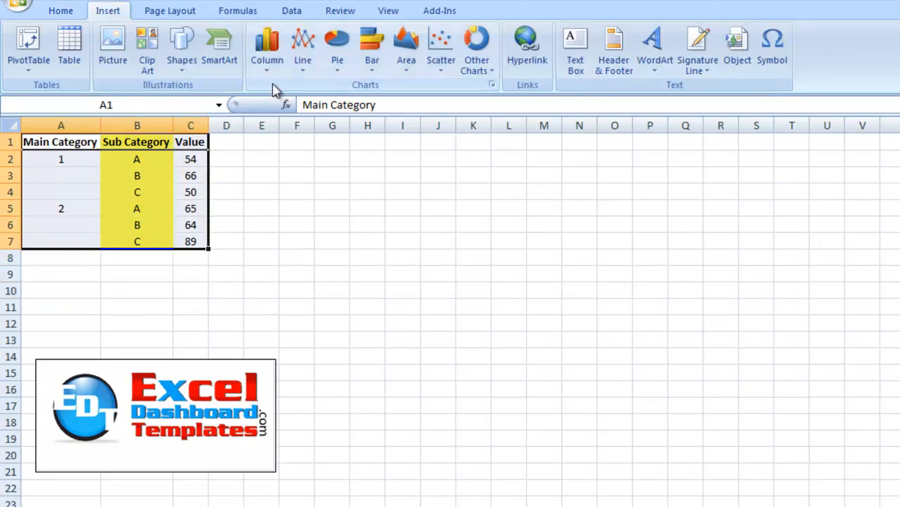
{"action": "left_click", "coordinate": [267, 39]}
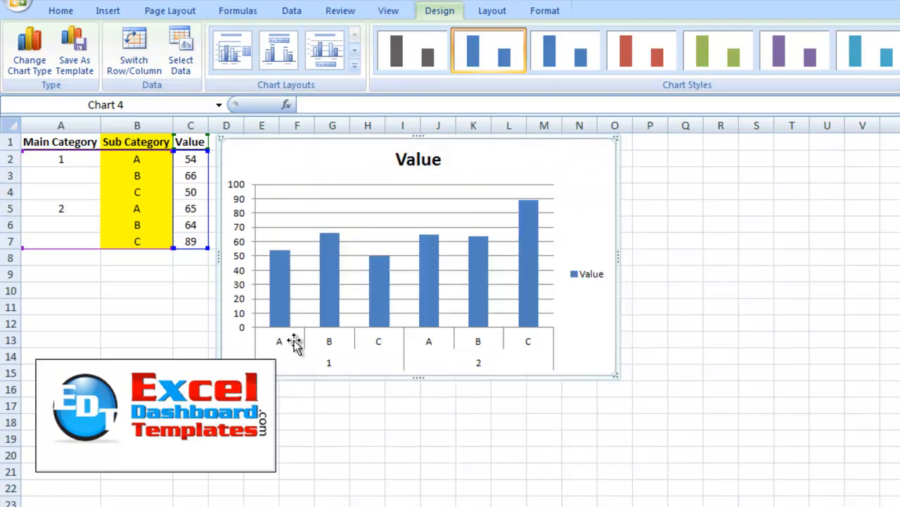
{"action": "right_click", "coordinate": [294, 342]}
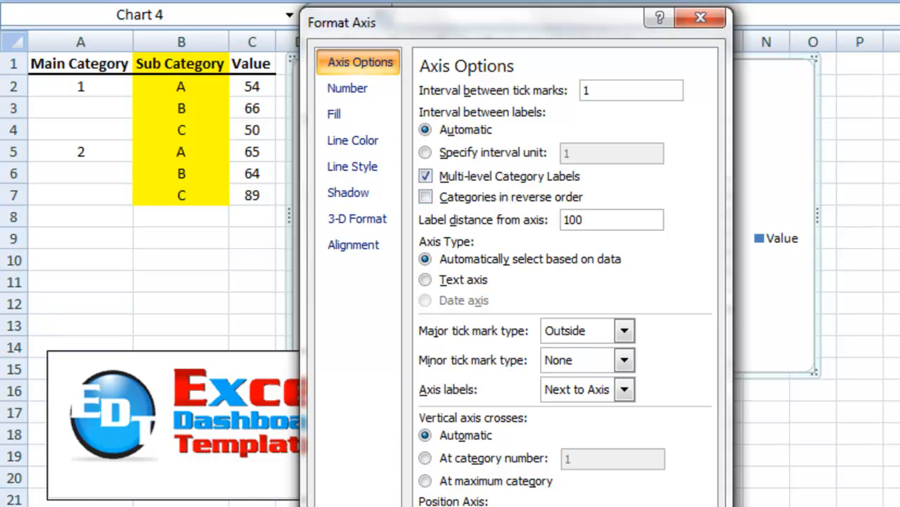
- Close Format Axis unchanged, keeping the two-level axis with A–C under 1 and 2
{"action": "left_click", "coordinate": [701, 16]}
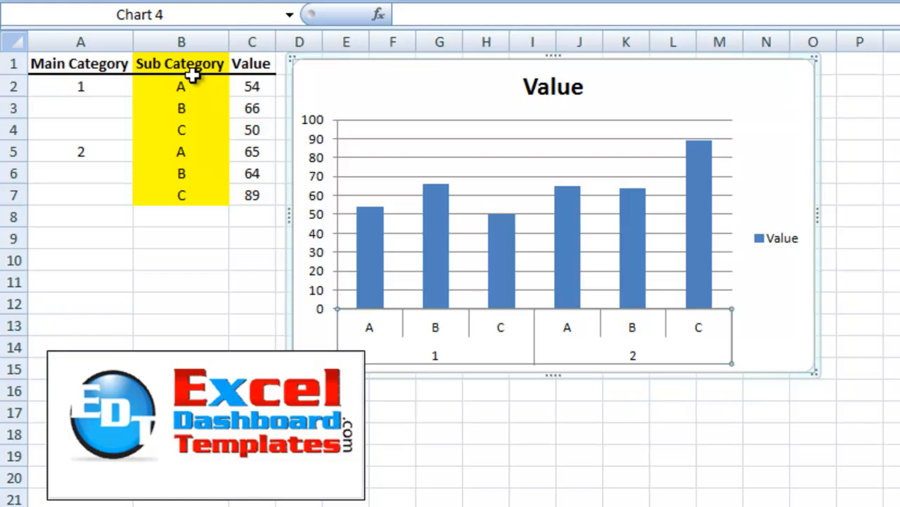
{"action": "mouse_move", "coordinate": [233, 138]}
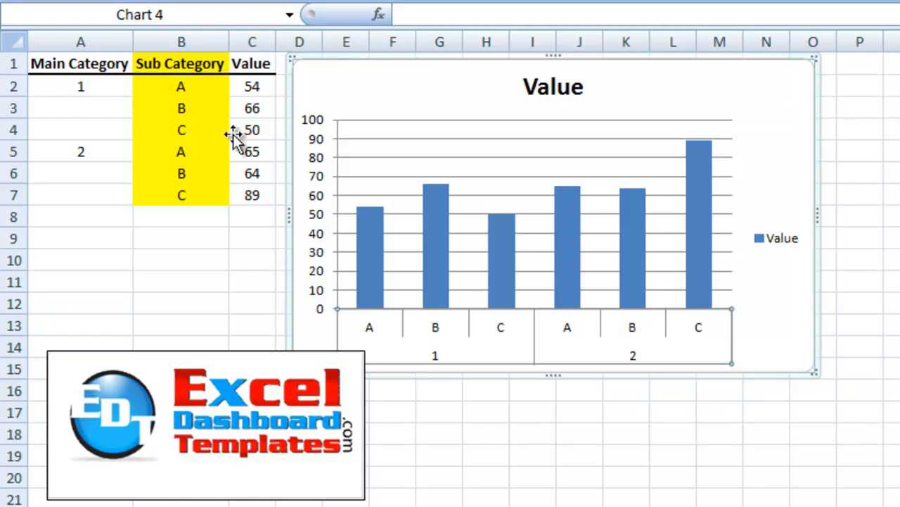
{"action": "mouse_move", "coordinate": [577, 329]}
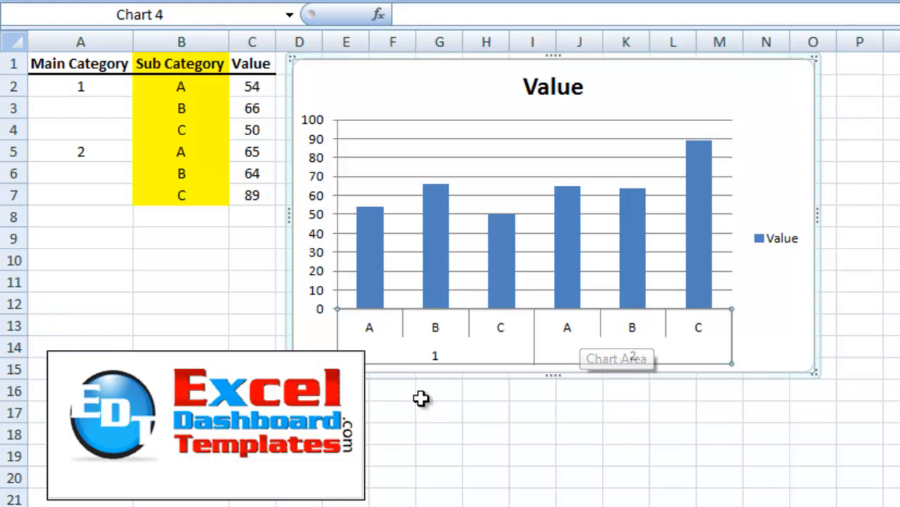
{"action": "mouse_move", "coordinate": [513, 359]}
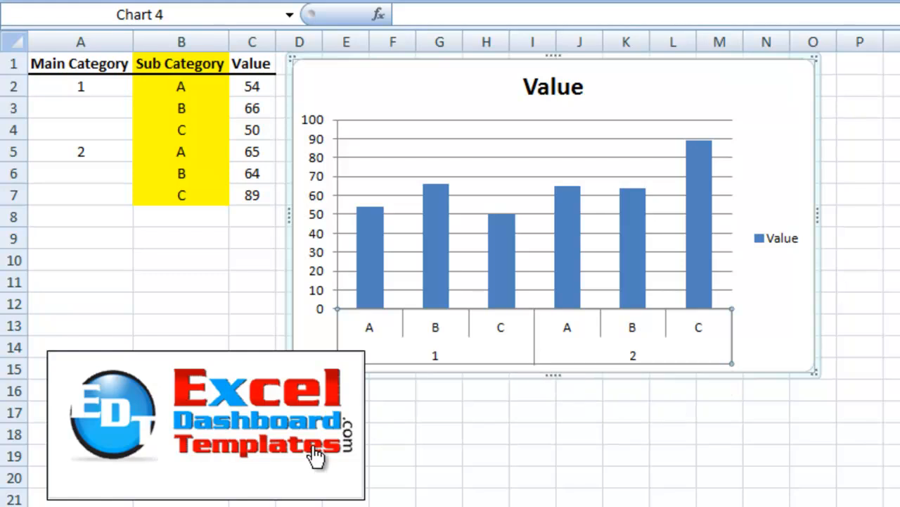
{"action": "mouse_move", "coordinate": [242, 415]}
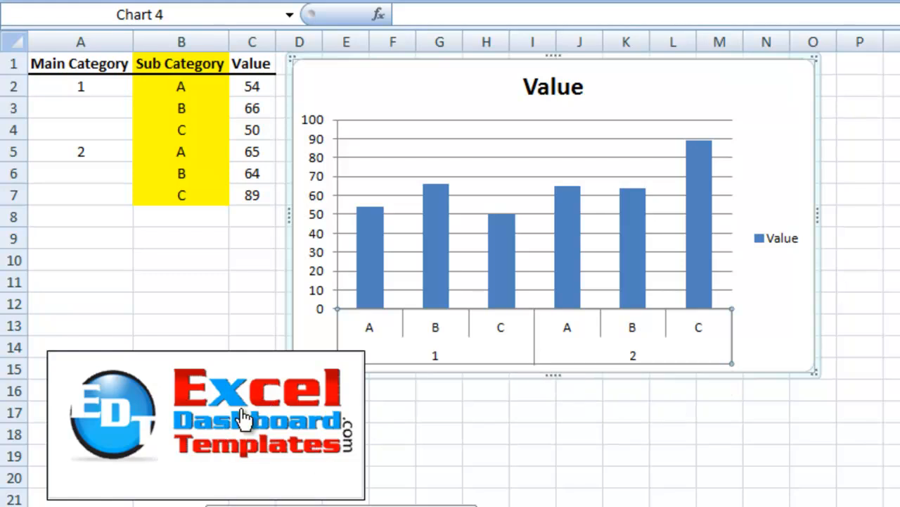
{"action": "mouse_move", "coordinate": [225, 419]}
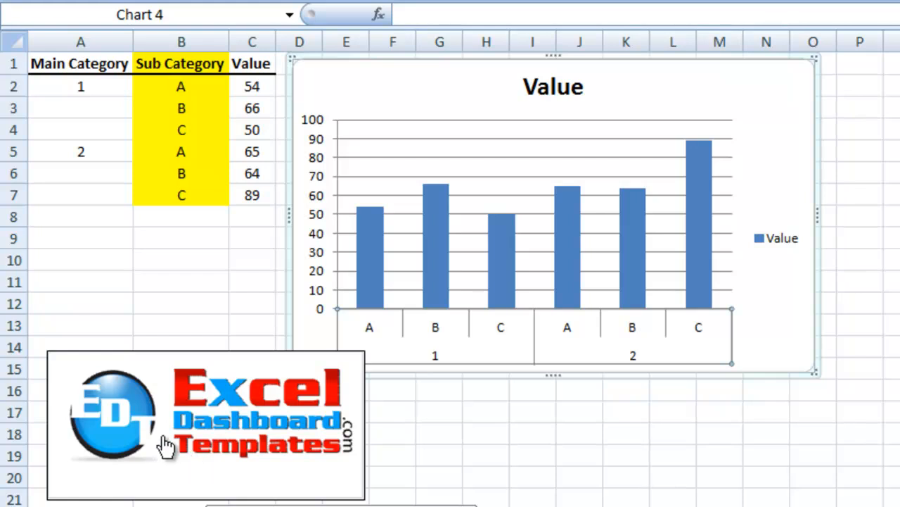
{"action": "mouse_move", "coordinate": [185, 416]}
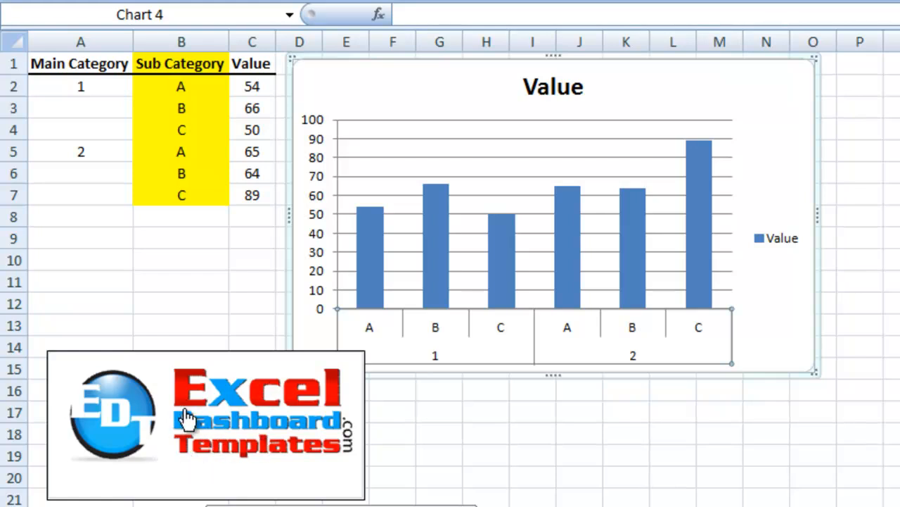
{"action": "mouse_move", "coordinate": [253, 419]}
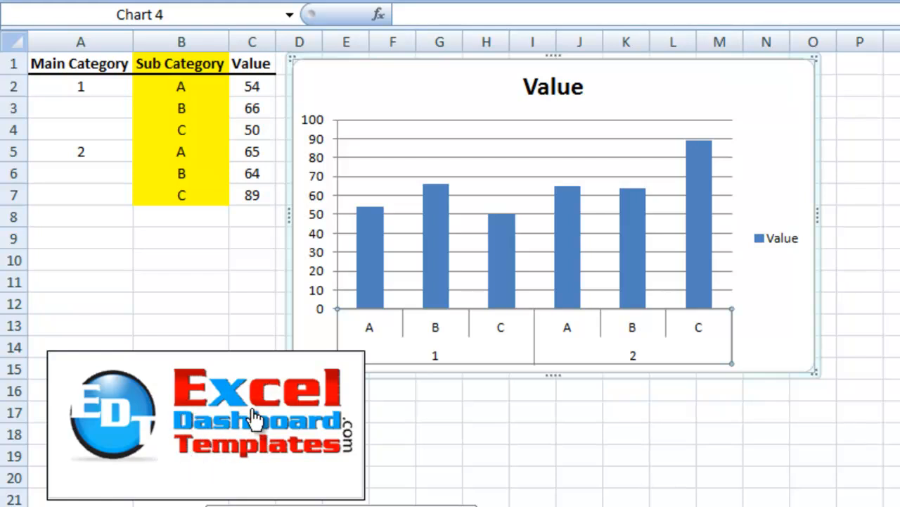